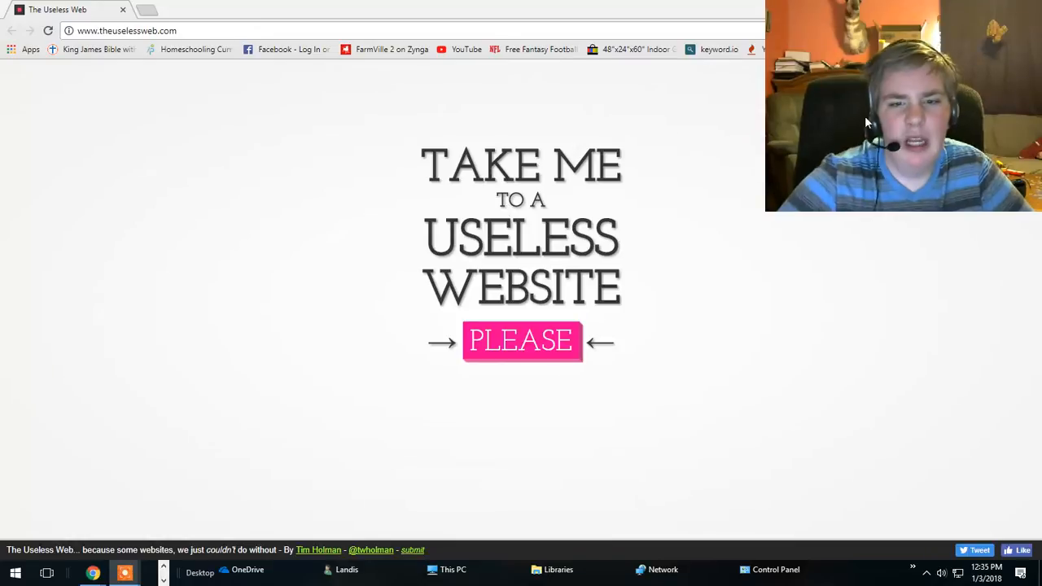
Visit the random cant-not-tweet-this.com site via PLEASE, then return to The Useless Web picker
click(521, 340)
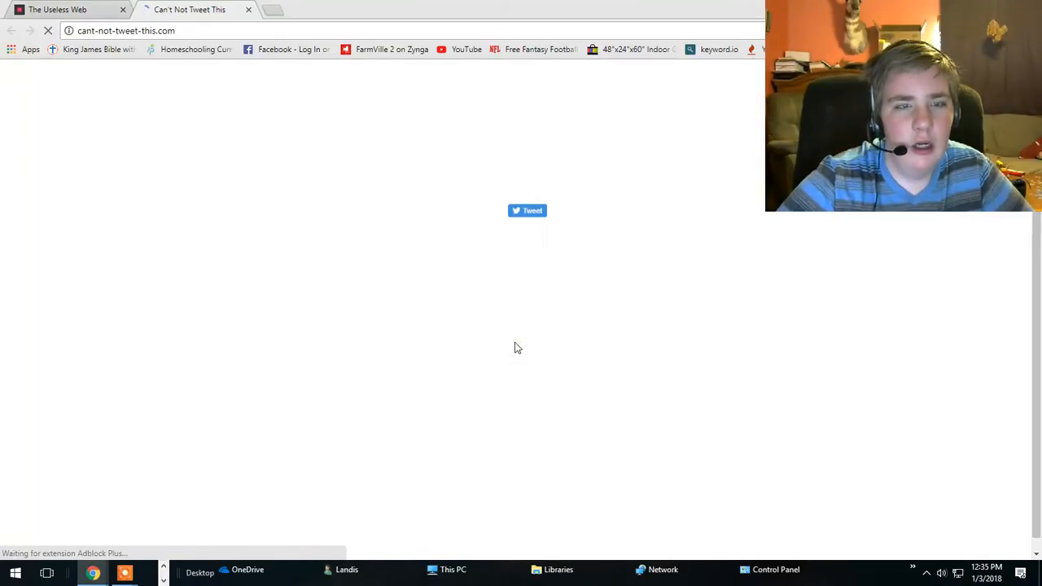
click(527, 210)
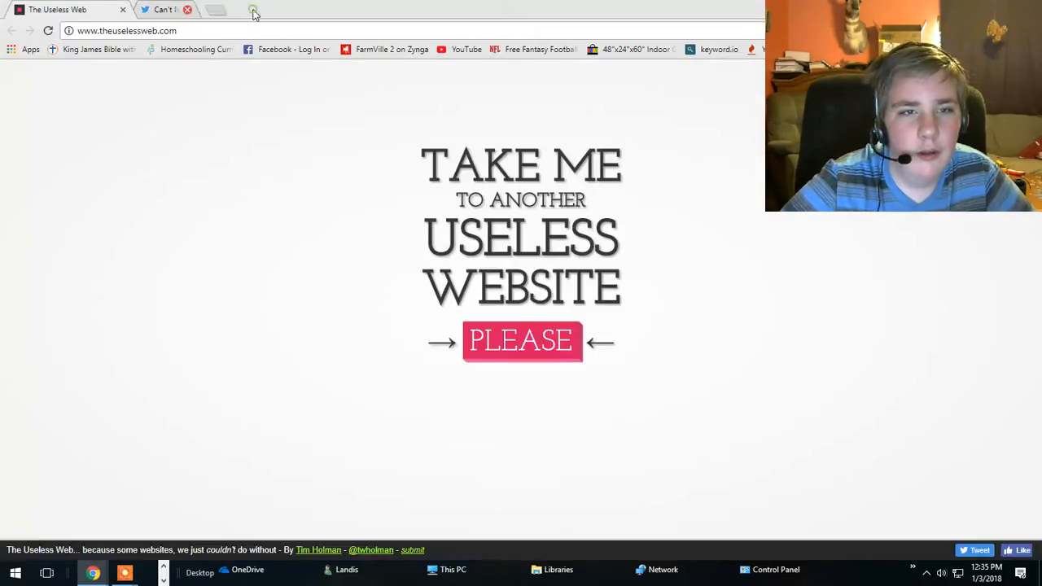
click(521, 341)
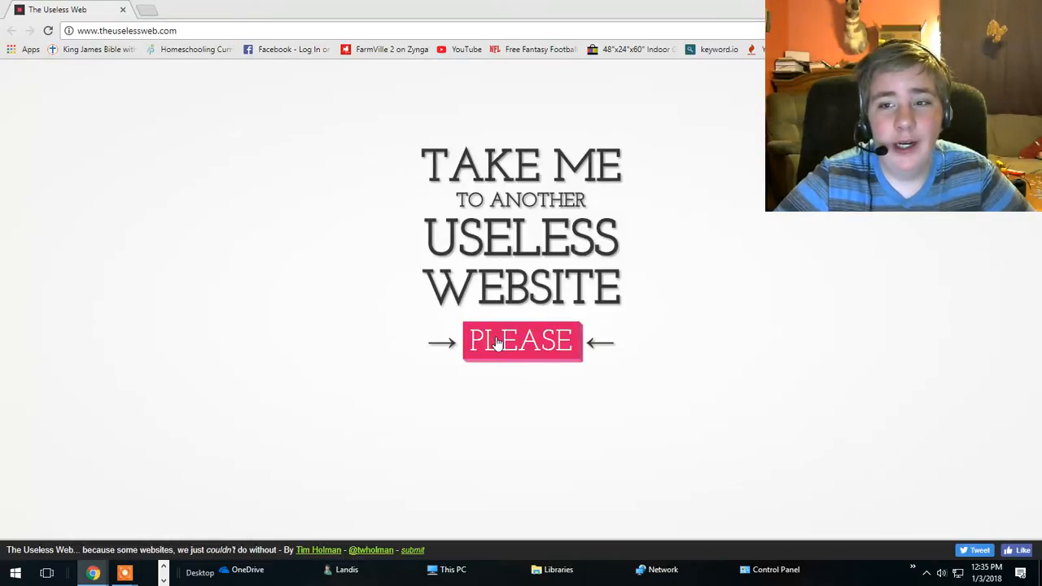
Visit ringingtelephone.com and the unreachable willthefuturebeaweso.me, then return to the picker
click(521, 340)
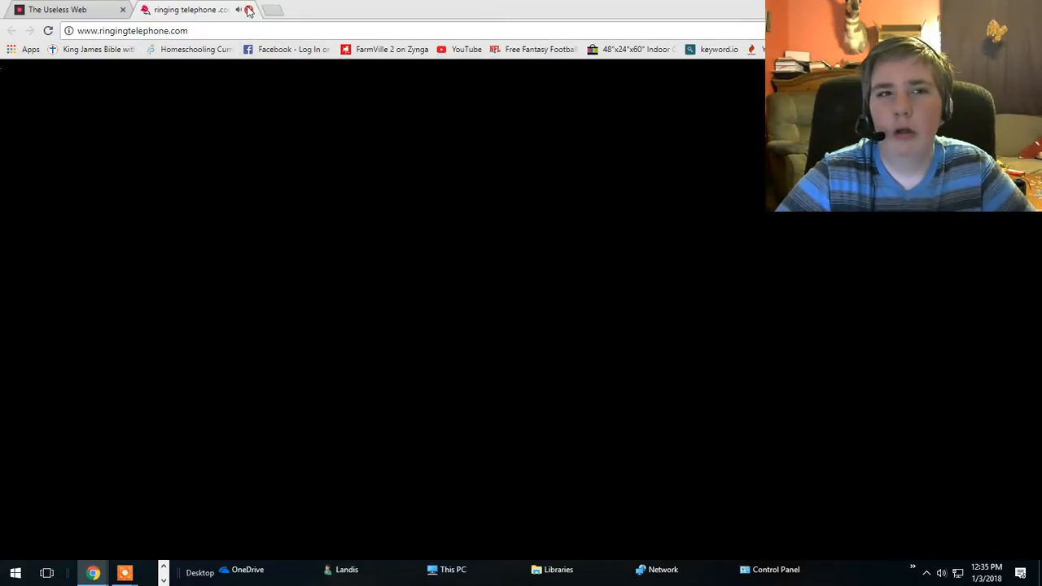
mouse_move(271, 8)
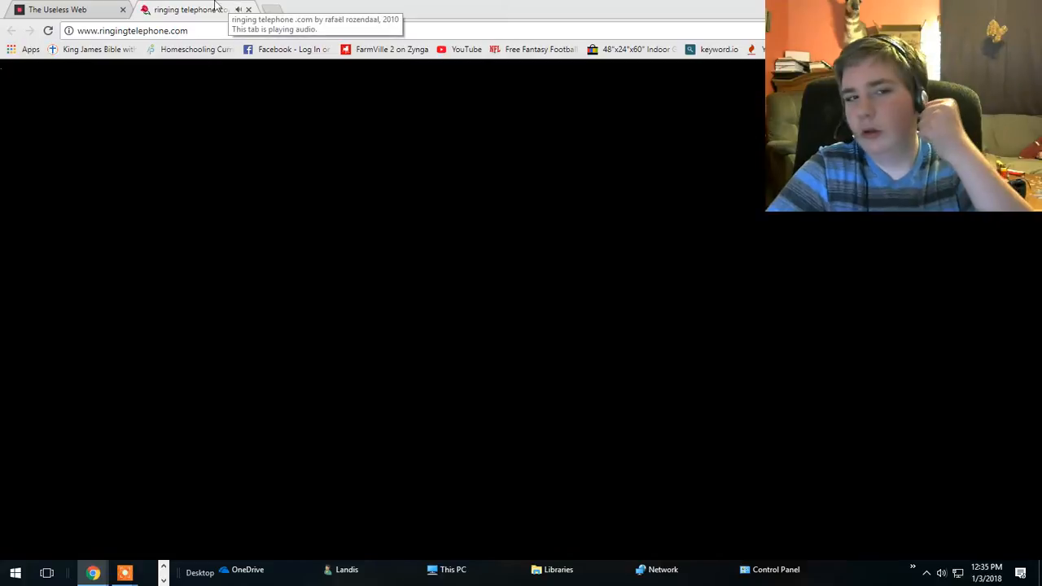
click(57, 10)
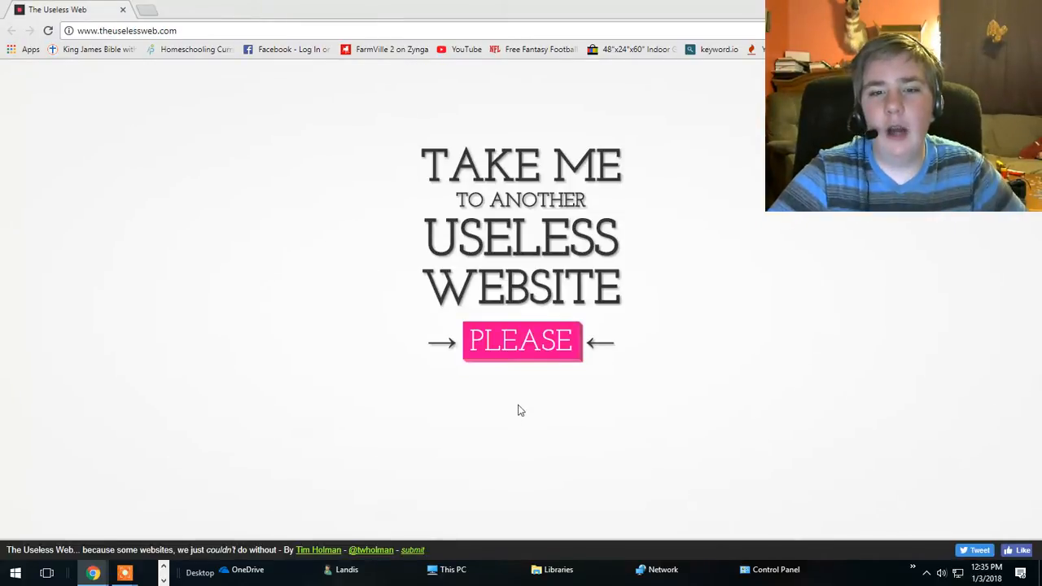
click(521, 340)
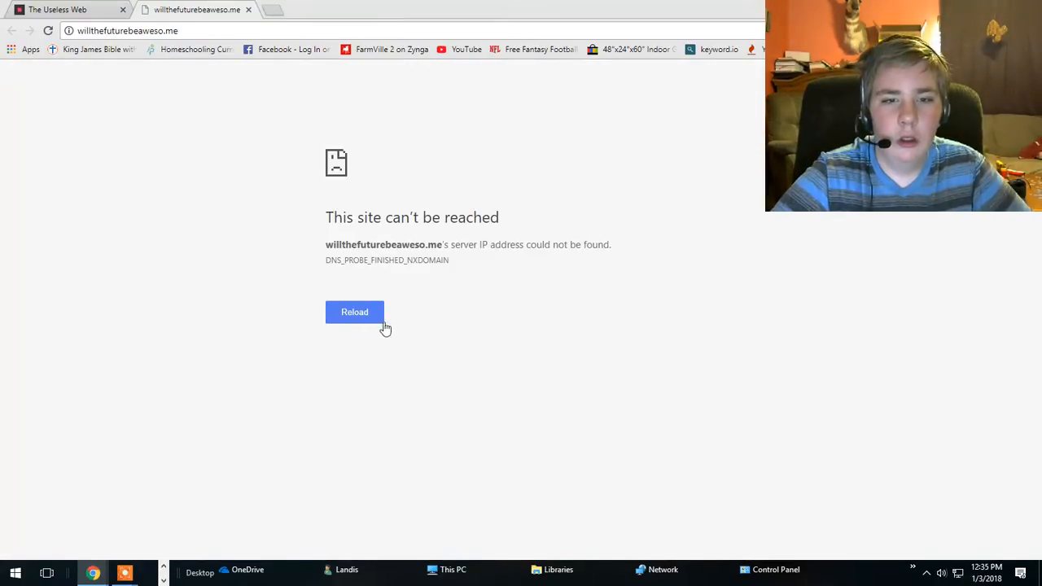
mouse_move(297, 268)
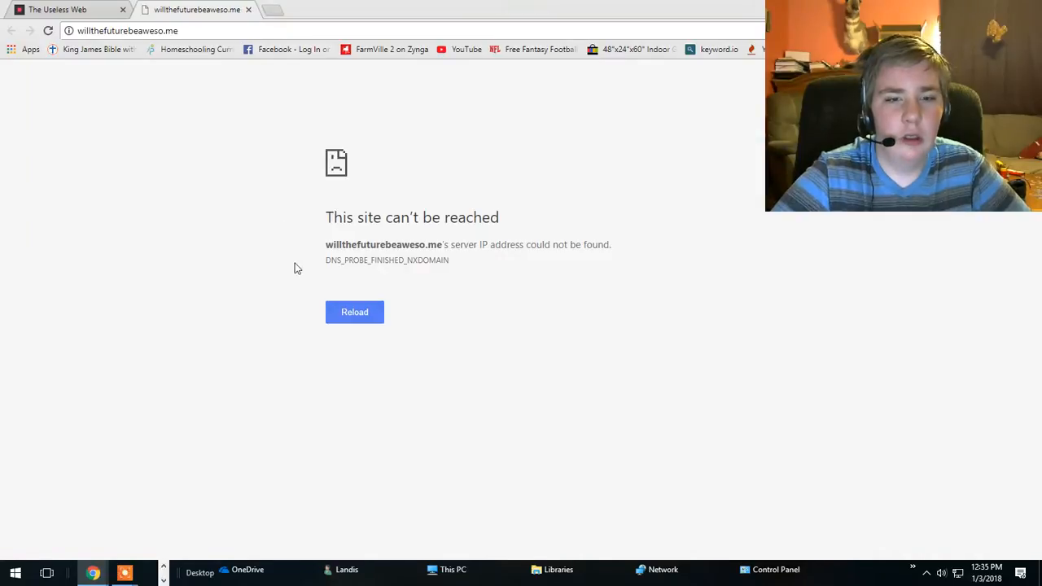
click(355, 312)
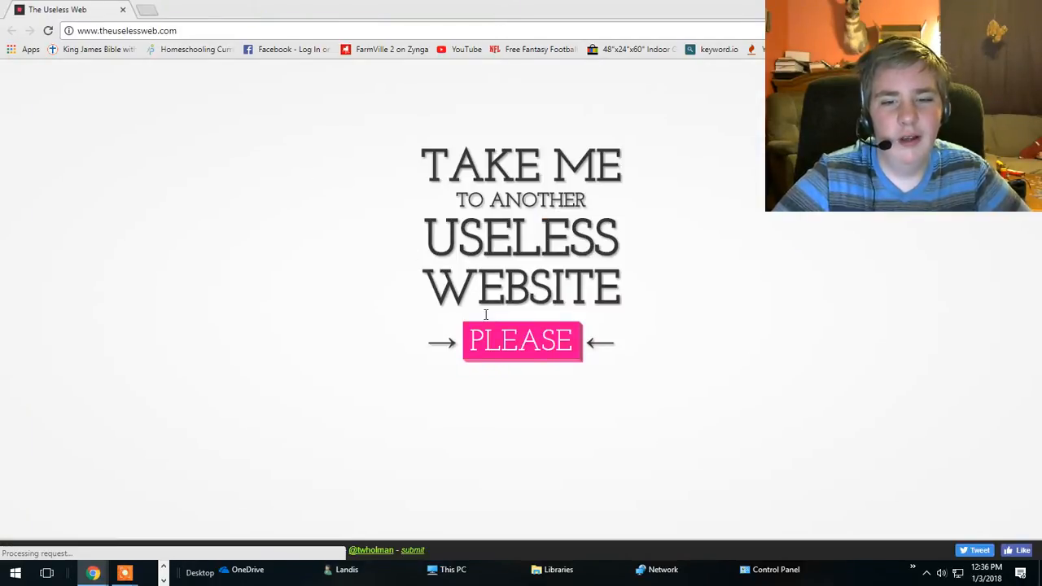
Visit ismycomputeron and Pointer Pointer, view another pointing photo, and return to the picker
click(521, 340)
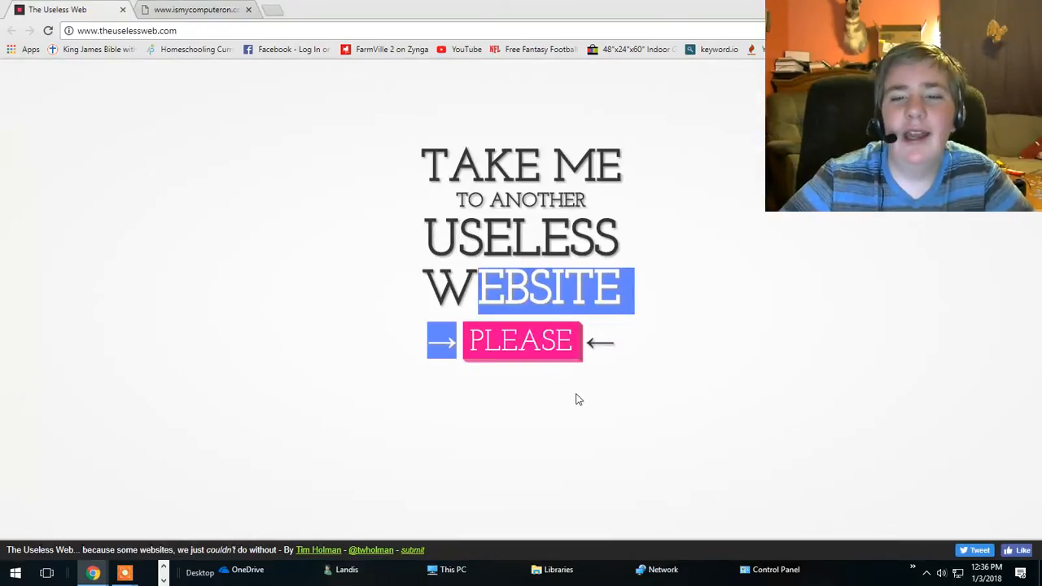
click(521, 340)
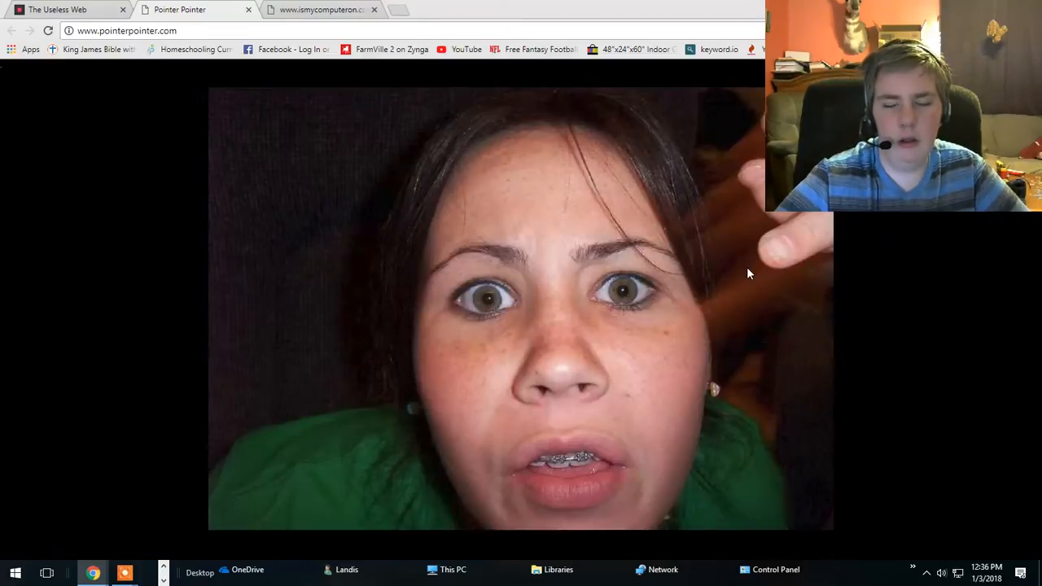
click(749, 274)
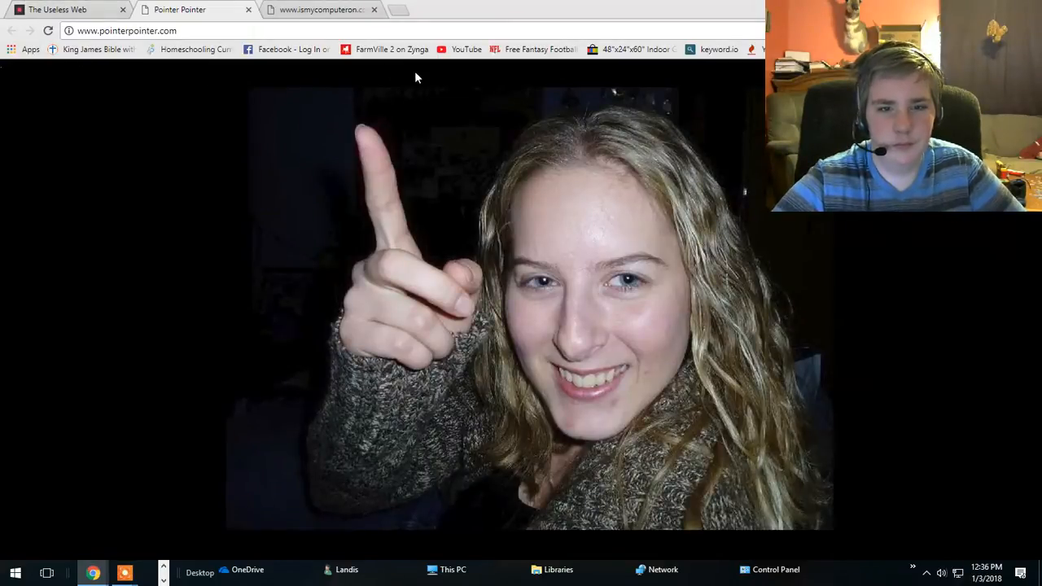
click(62, 10)
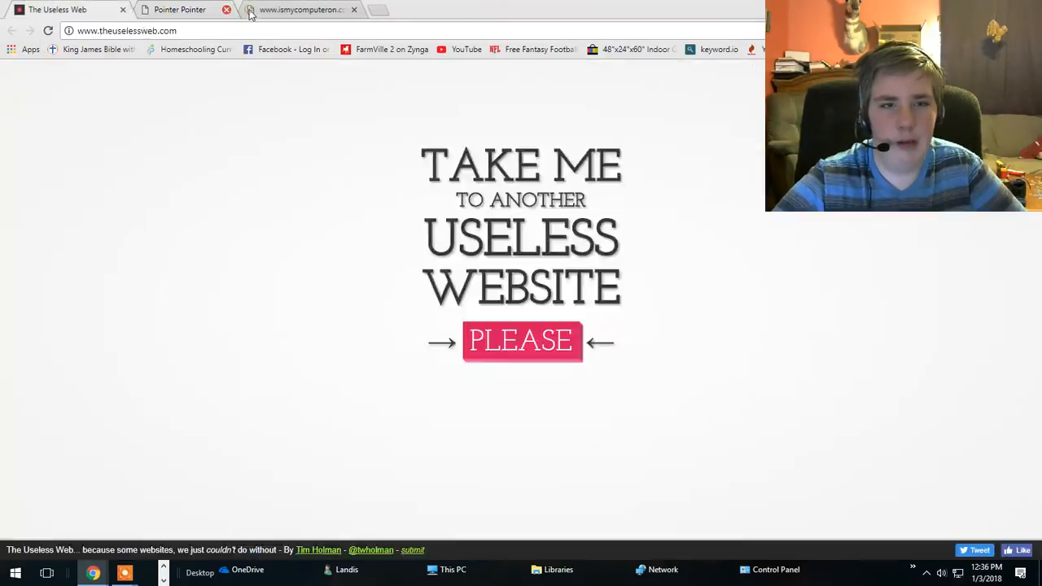
Close Pointer Pointer and request another random site, loading iamawesome.com in a new tab
click(521, 340)
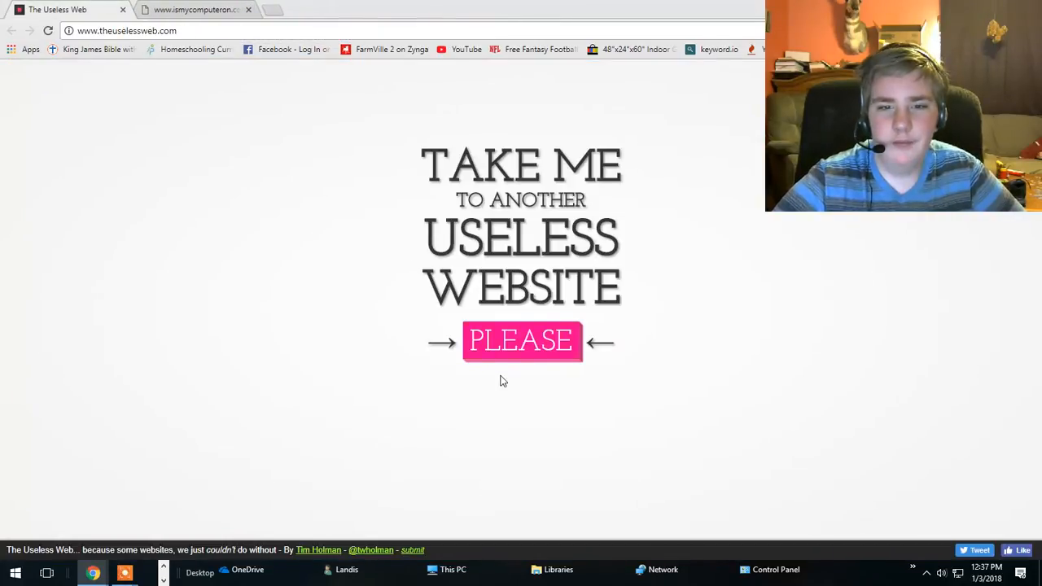
click(521, 340)
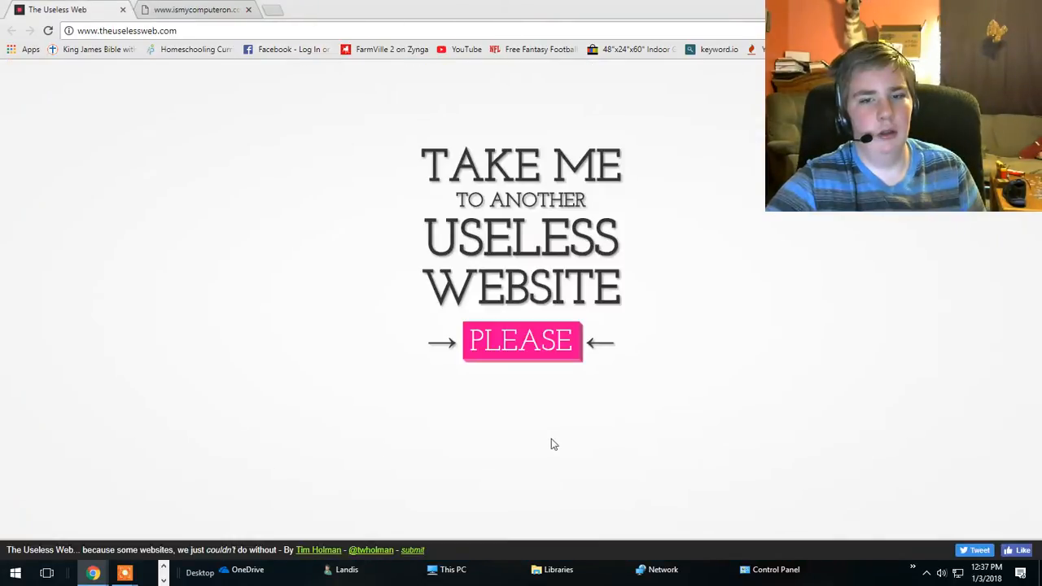
click(521, 340)
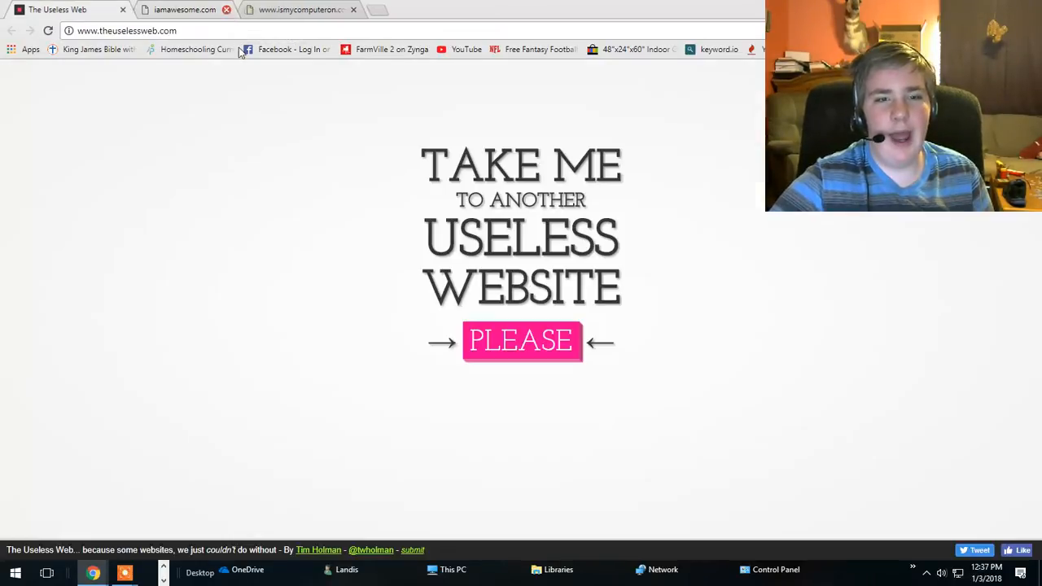
View the Large Hadron Collider NOPE page, open electric boogie woogie and crouton.net, return to the picker
click(521, 341)
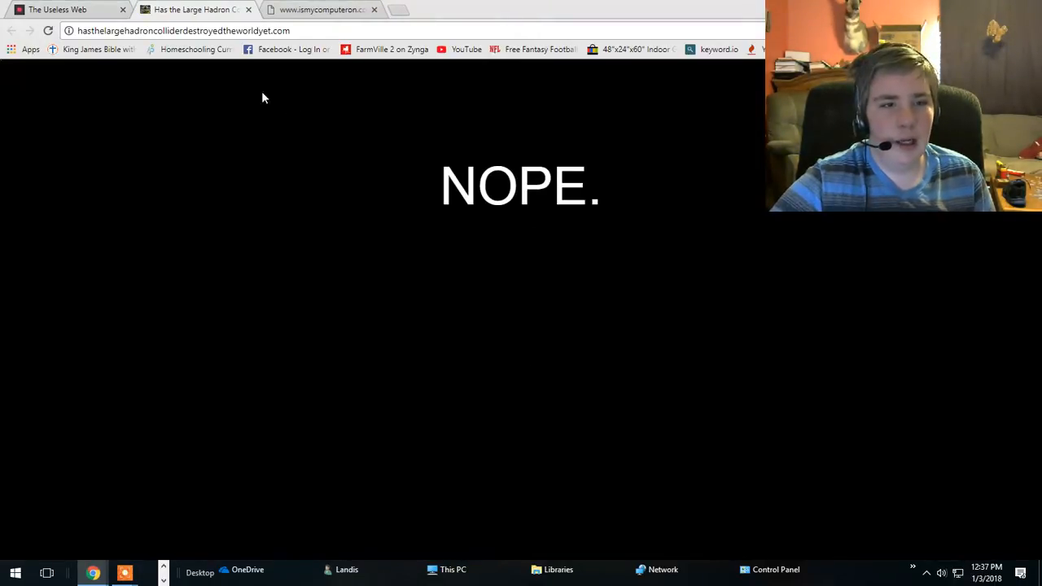
mouse_move(131, 42)
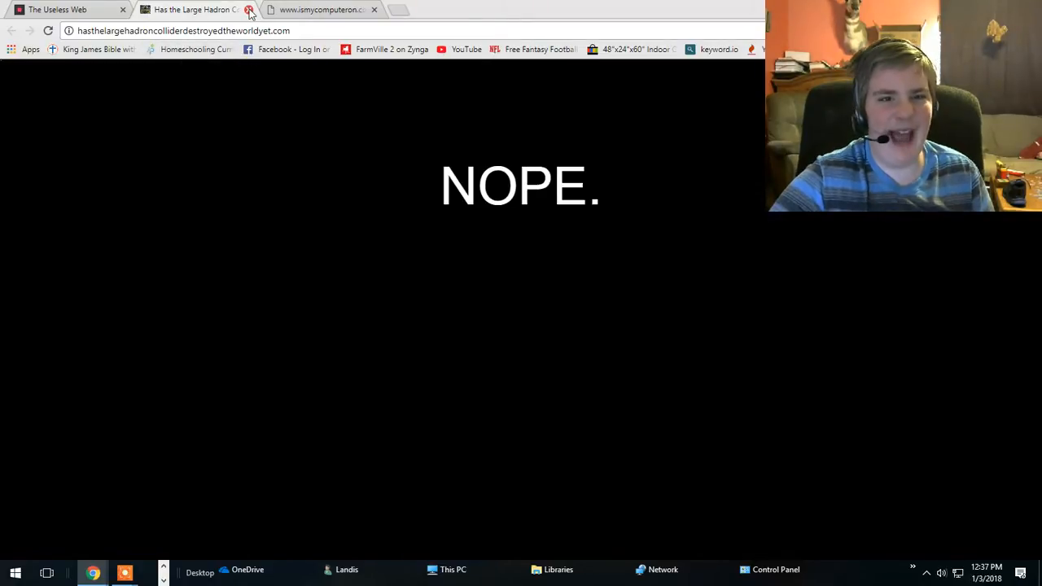
click(250, 10)
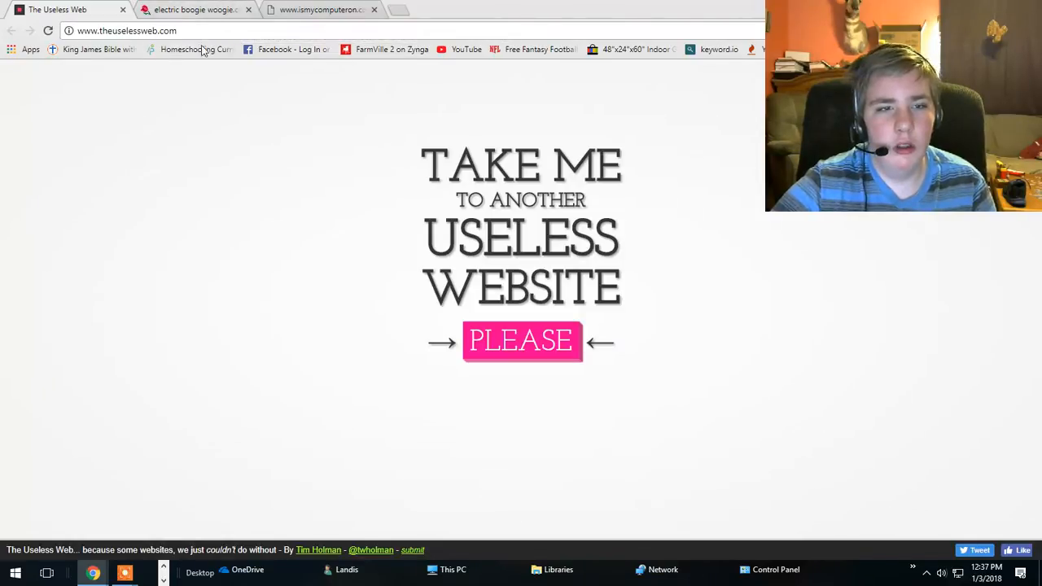
click(521, 340)
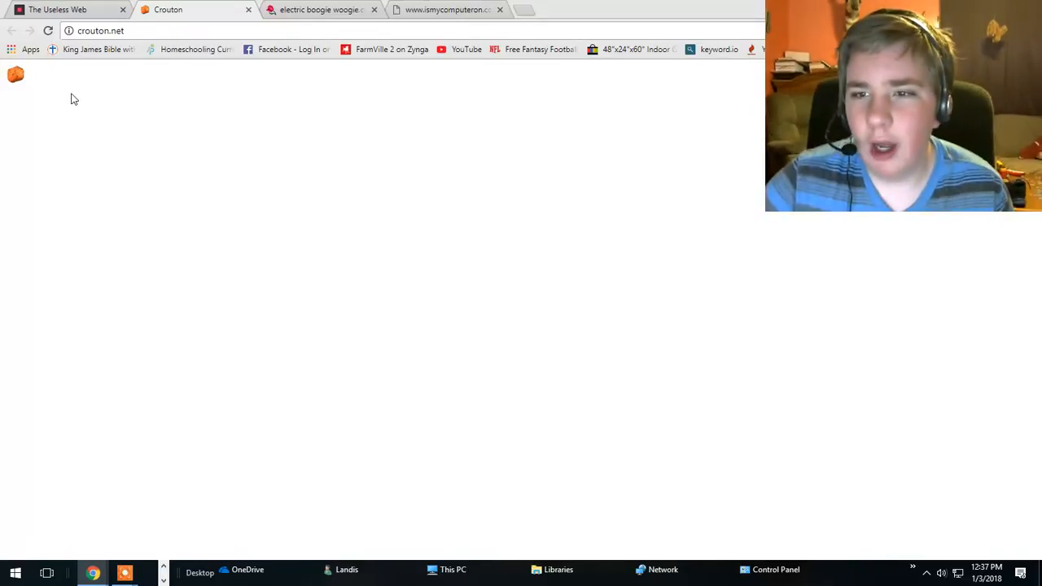
click(69, 10)
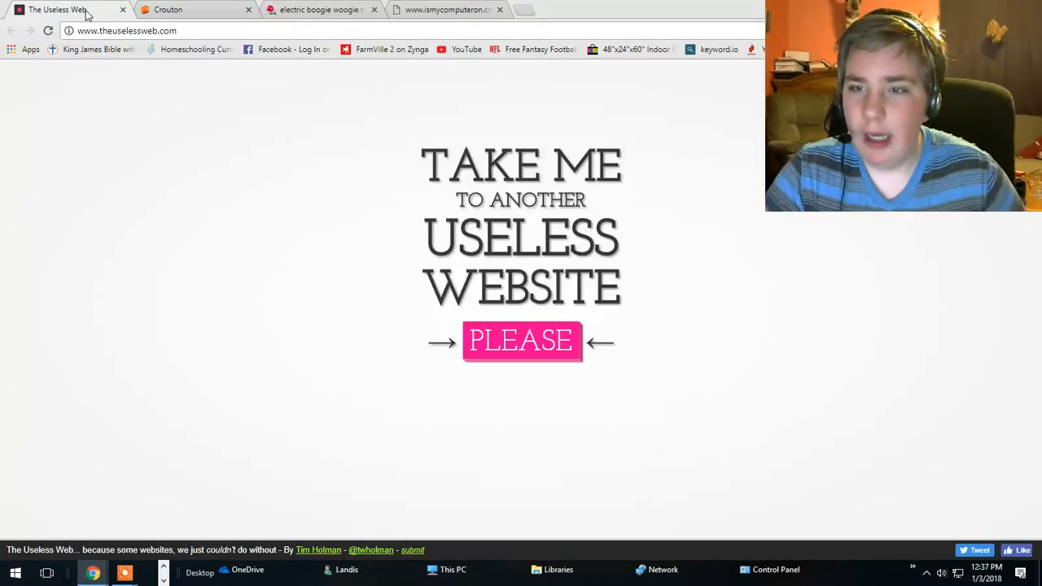